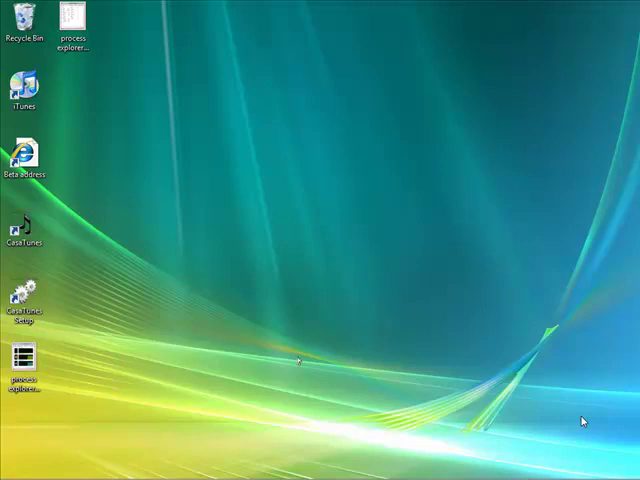
# Launch the CasaTunes Setup Wizard from its desktop icon.
pyautogui.doubleClick(25, 290)
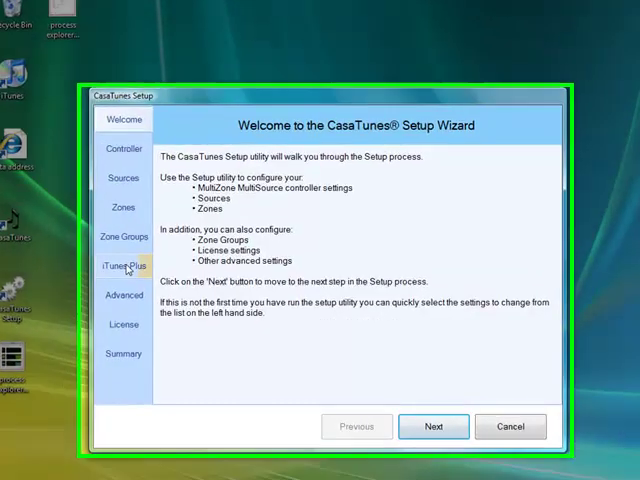
# Turn on iTunes Plus CasaTunesSync with one shared library, then view the Summary page.
pyautogui.click(124, 264)
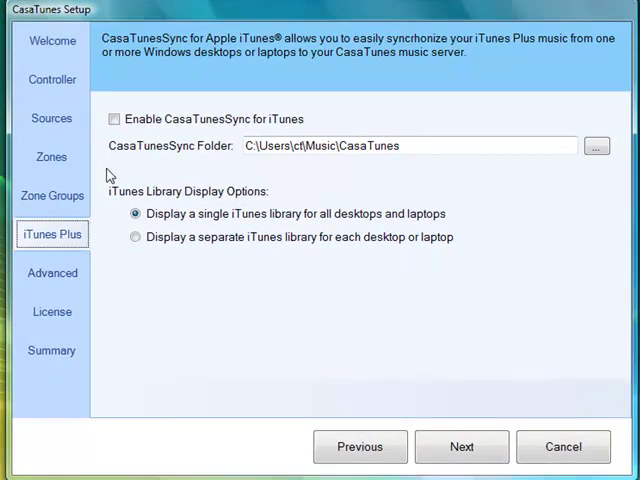
pyautogui.click(113, 118)
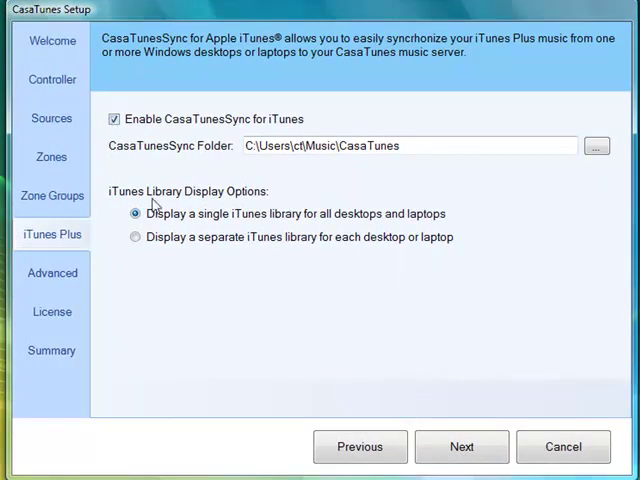
pyautogui.moveTo(278, 162)
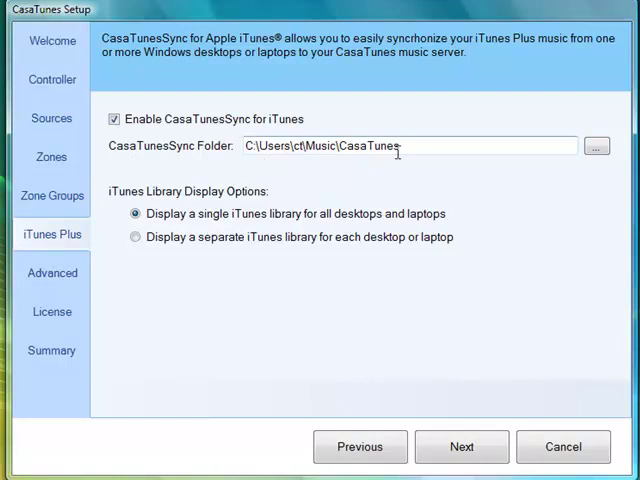
pyautogui.doubleClick(306, 145)
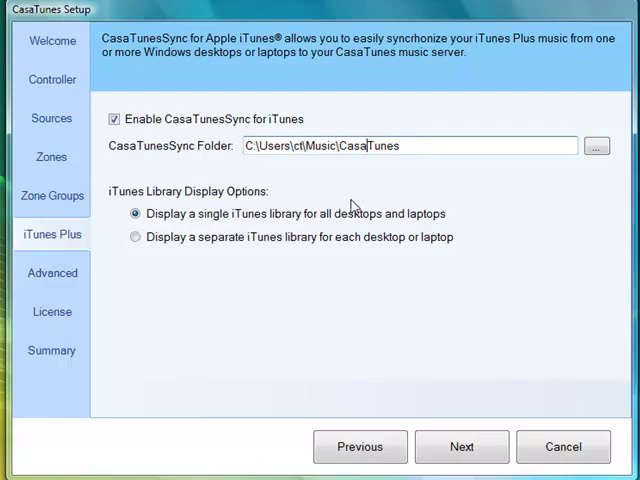
pyautogui.doubleClick(300, 145)
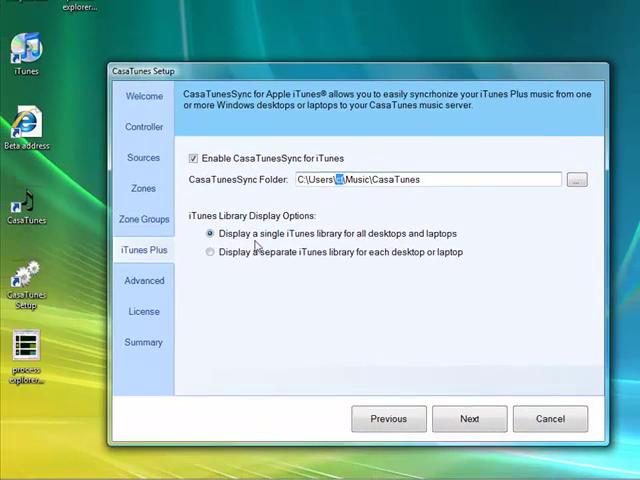
pyautogui.click(15, 472)
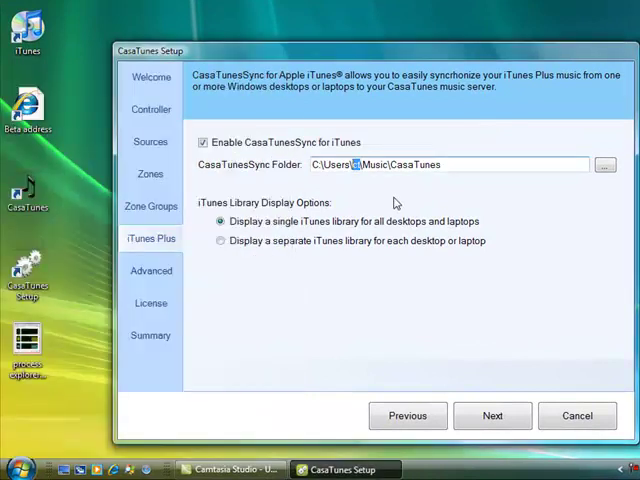
pyautogui.moveTo(255, 235)
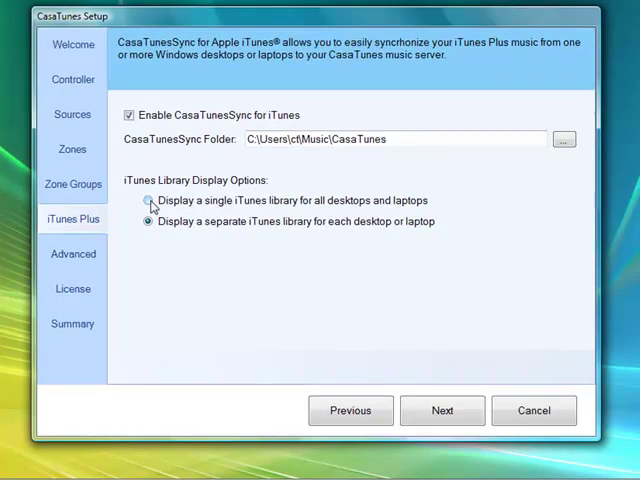
pyautogui.click(148, 200)
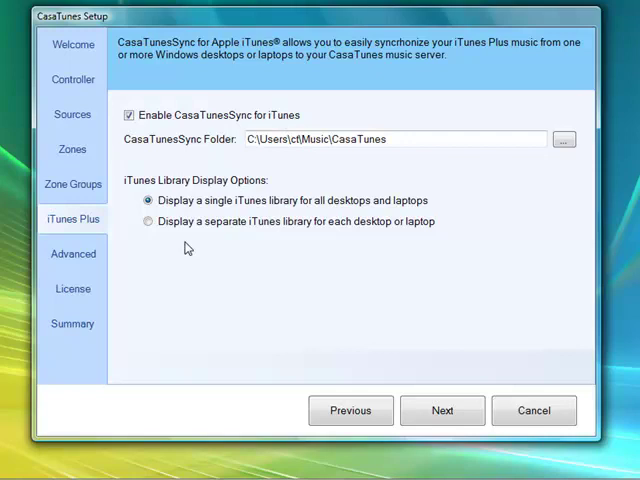
pyautogui.click(441, 410)
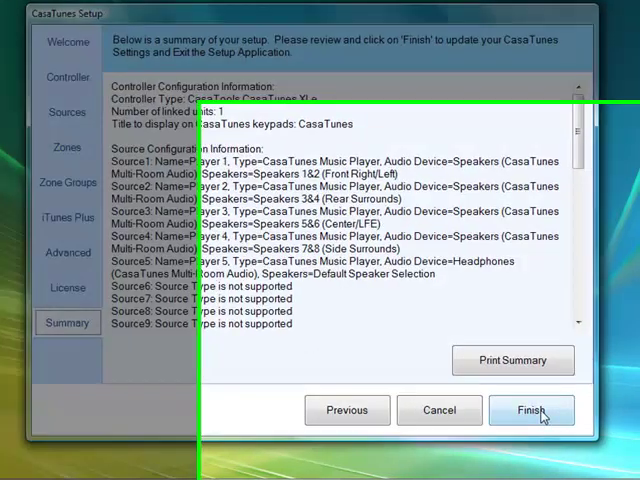
# Finish the wizard from the Summary page to apply the CasaTunes settings.
pyautogui.click(531, 410)
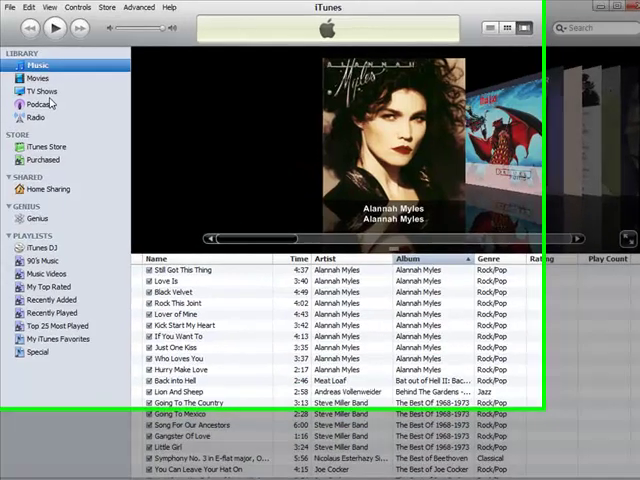
# Look through the iTunes Edit menu, then open the File menu toward Library.
pyautogui.click(39, 8)
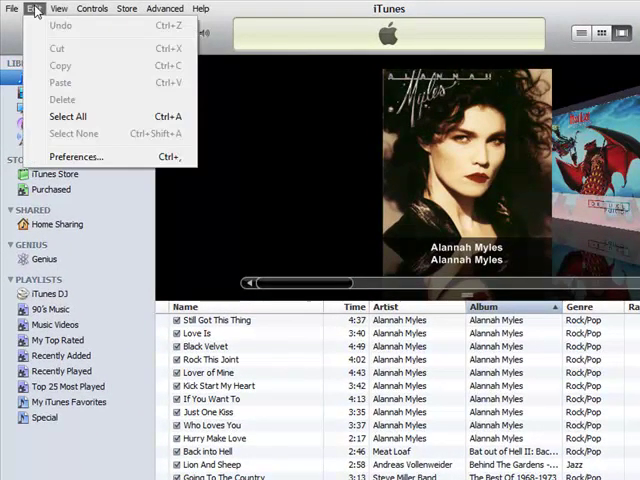
pyautogui.click(77, 157)
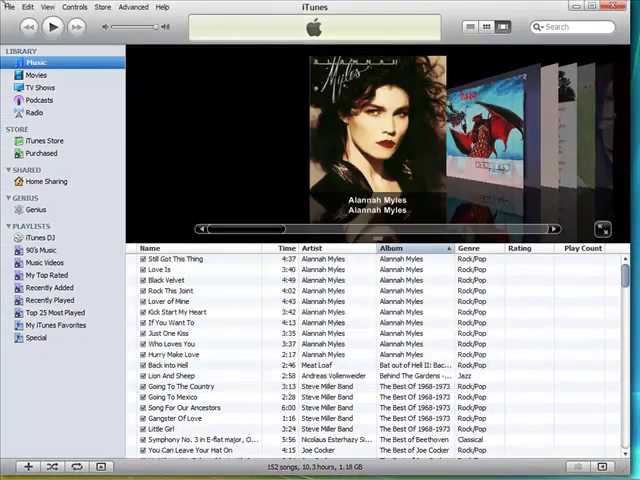
pyautogui.click(27, 7)
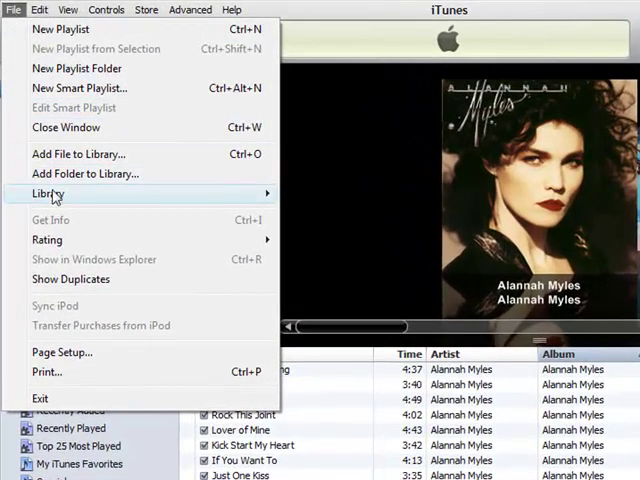
pyautogui.click(48, 193)
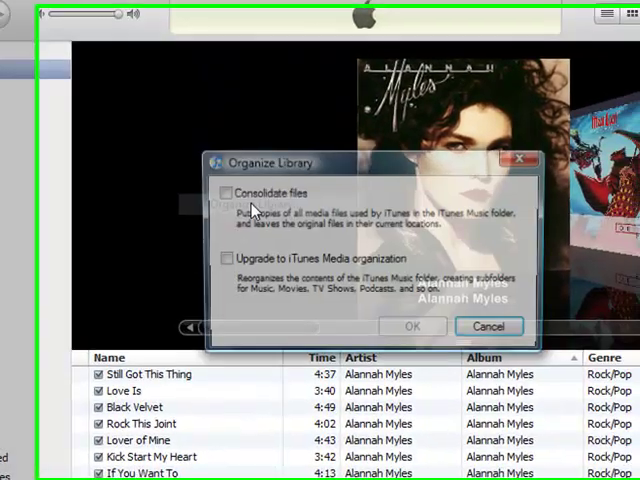
pyautogui.click(189, 190)
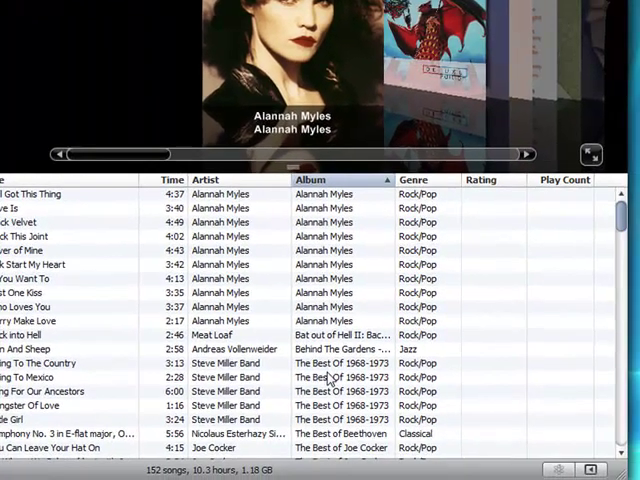
pyautogui.moveTo(598, 214)
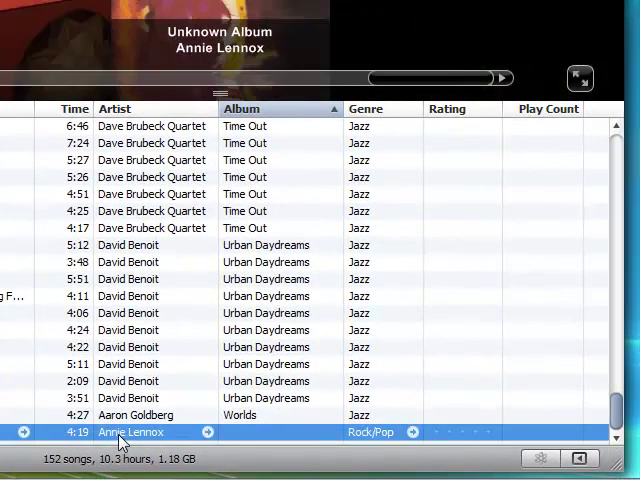
pyautogui.moveTo(273, 433)
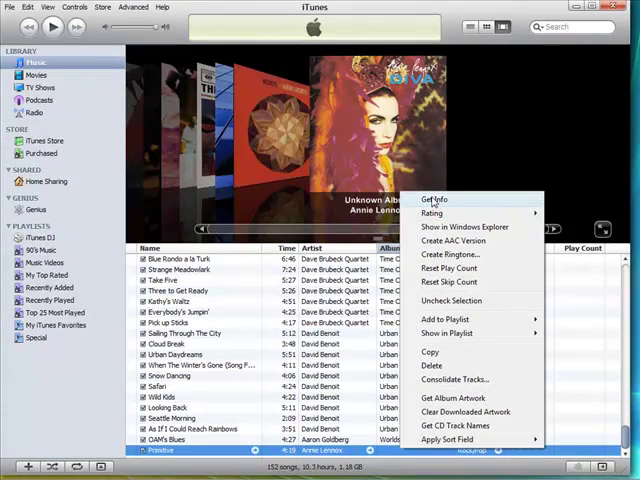
# Set the album of Annie Lennox's track 'Primitive' to Diva in Get Info.
pyautogui.click(435, 199)
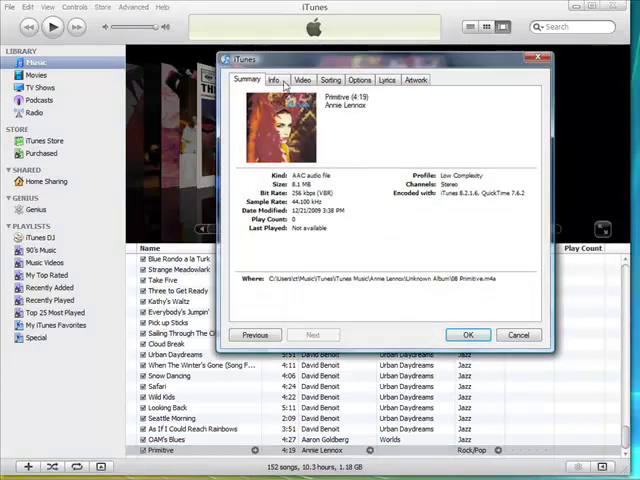
pyautogui.click(277, 80)
pyautogui.write('Diva')
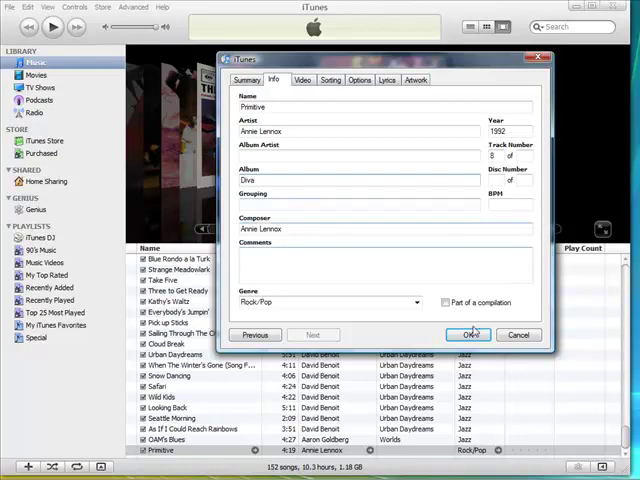
pyautogui.click(470, 334)
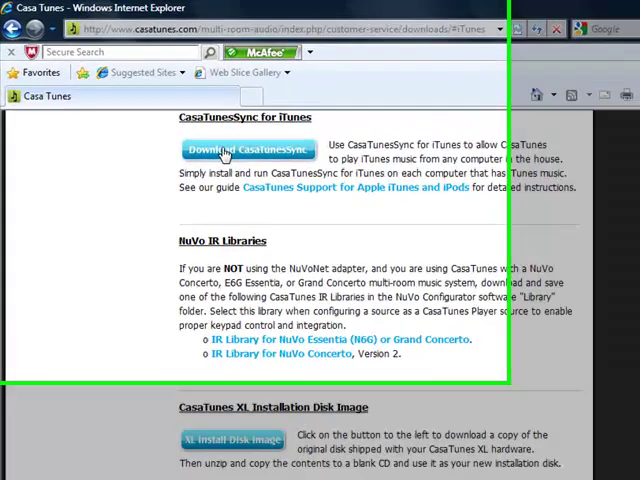
# Download the CasaTunesSync for iTunes installer from the casatunes.com downloads page.
pyautogui.click(247, 148)
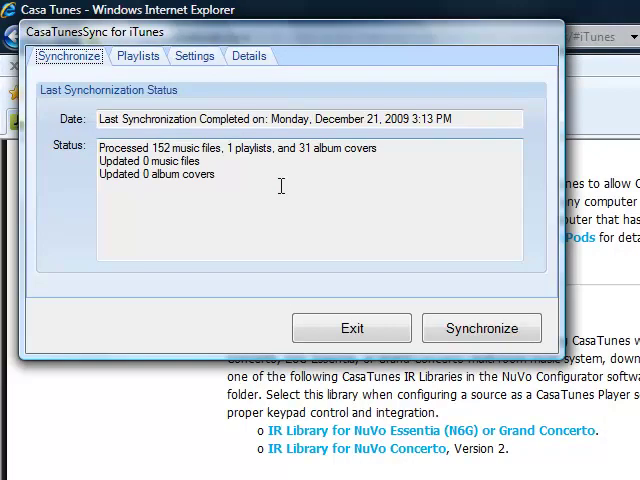
pyautogui.moveTo(185, 193)
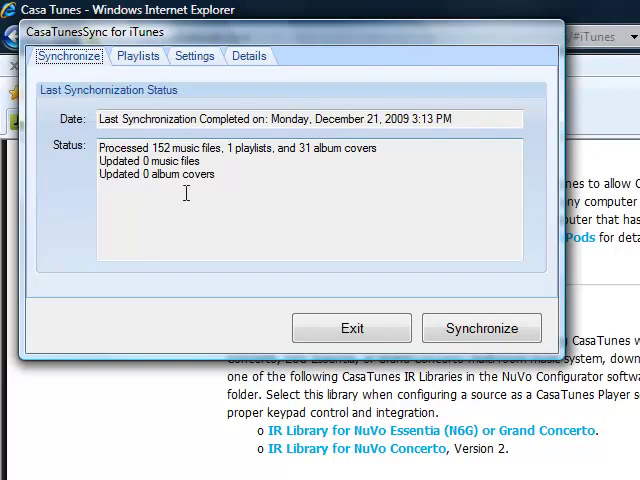
pyautogui.moveTo(247, 227)
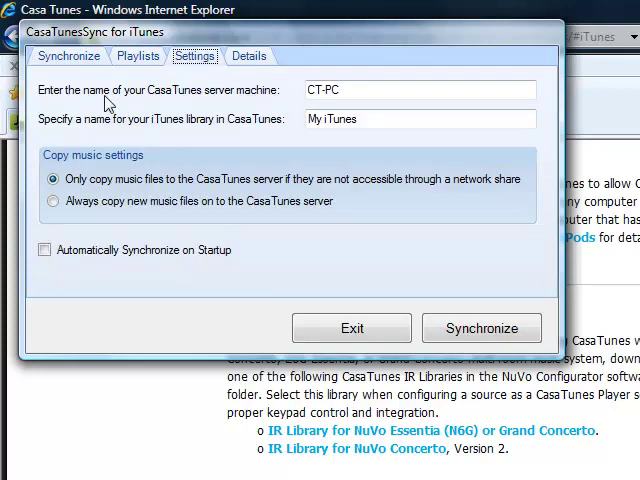
pyautogui.moveTo(146, 100)
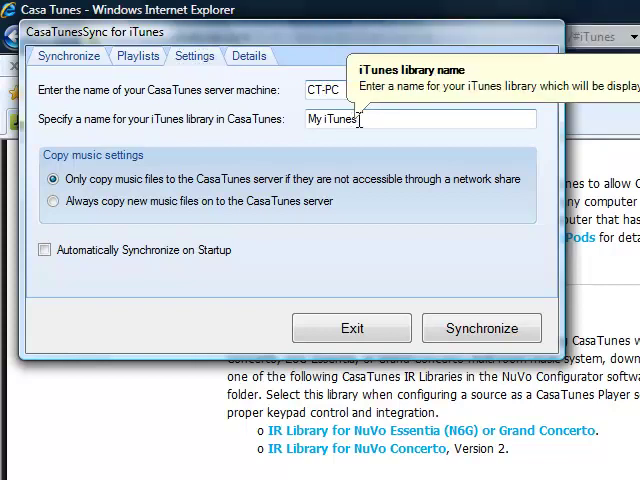
pyautogui.moveTo(397, 146)
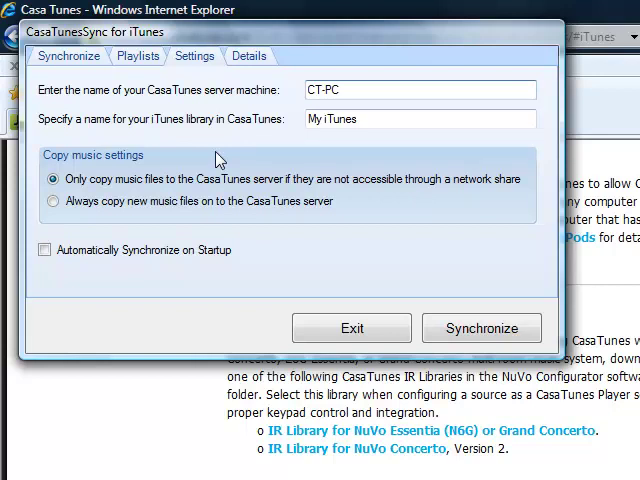
# Run a fresh CasaTunesSync synchronization and list the four iTunes playlists available for syncing.
pyautogui.click(420, 90)
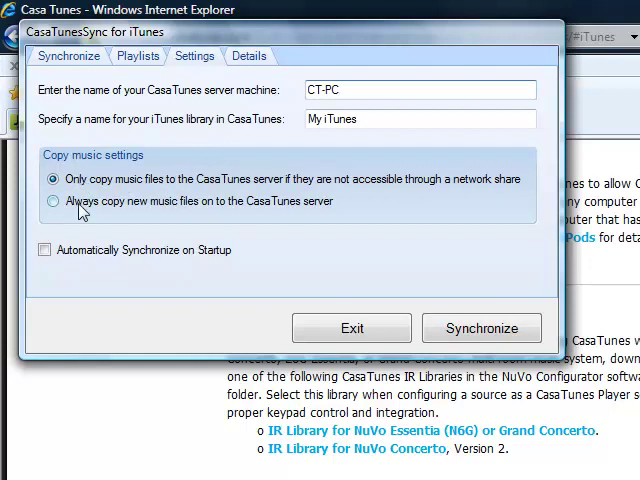
pyautogui.click(51, 201)
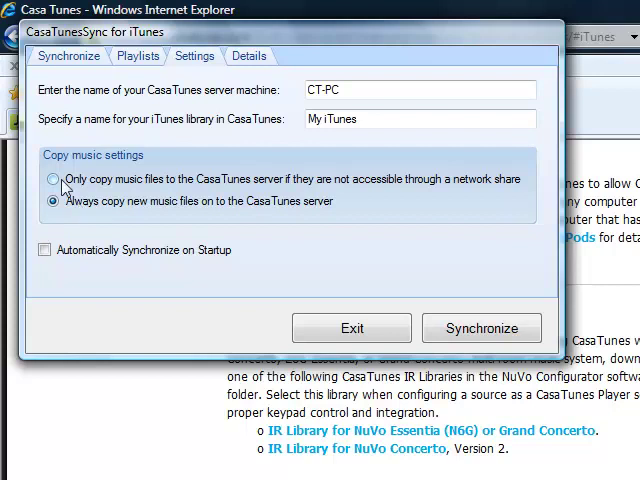
pyautogui.click(68, 55)
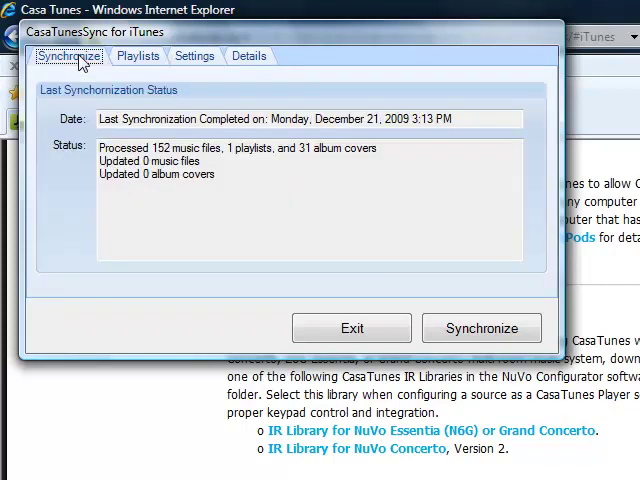
pyautogui.click(481, 328)
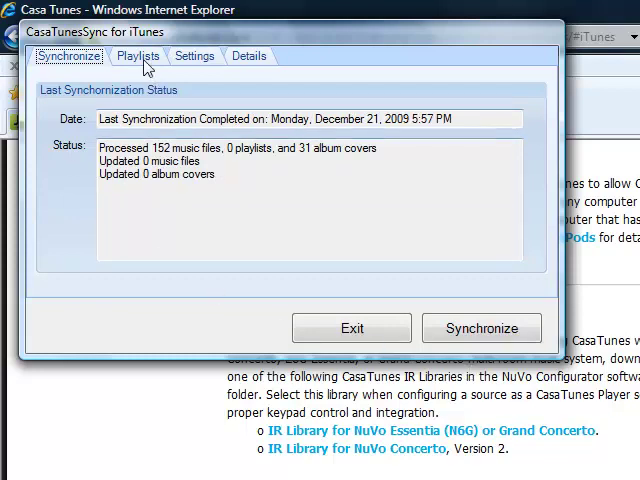
pyautogui.click(138, 55)
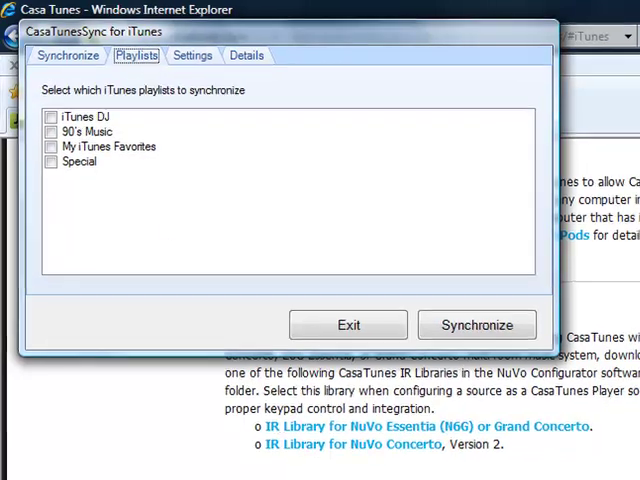
# Create an empty iTunes playlist named 'Demo playlist' and return to the Music library.
pyautogui.click(348, 325)
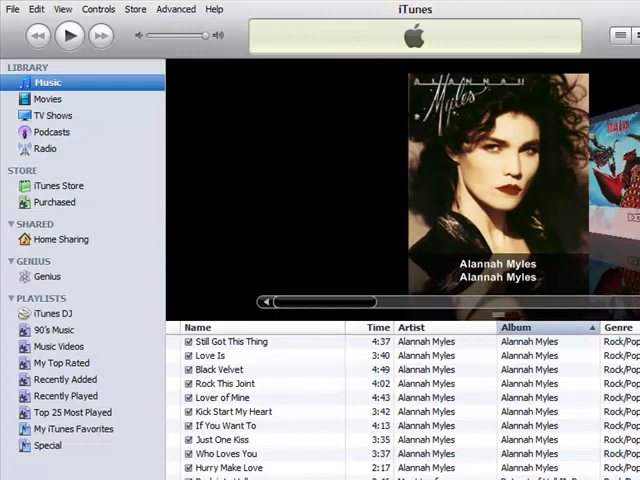
pyautogui.moveTo(102, 92)
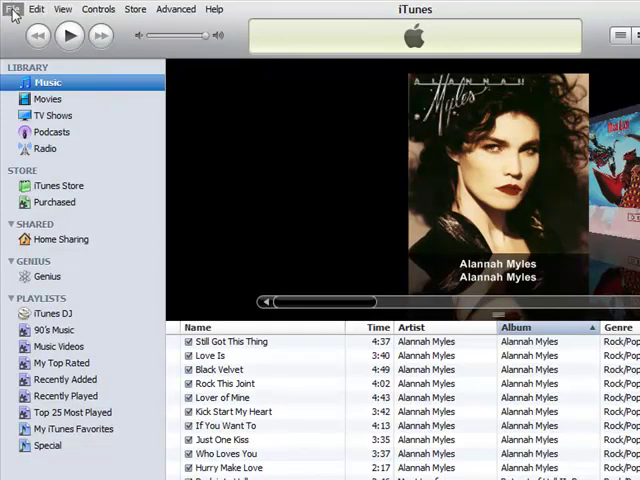
pyautogui.click(13, 9)
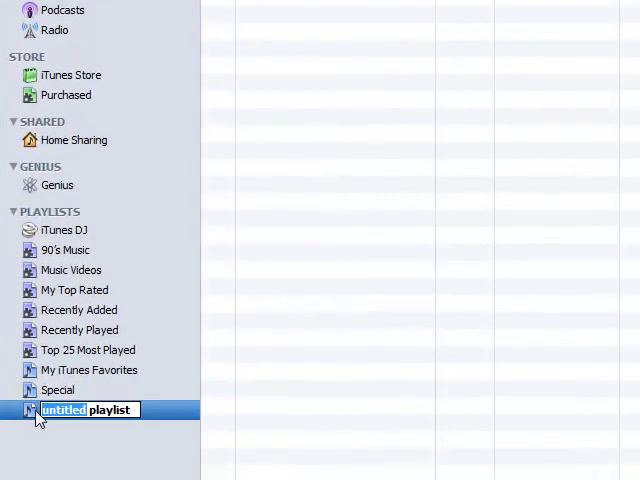
pyautogui.write('Demo playlist')
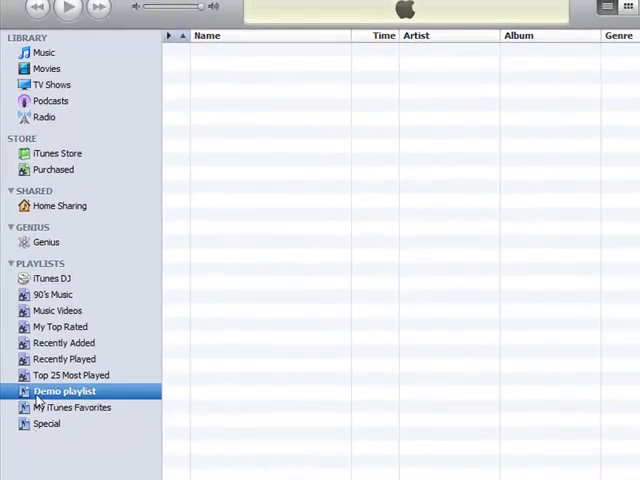
pyautogui.click(45, 52)
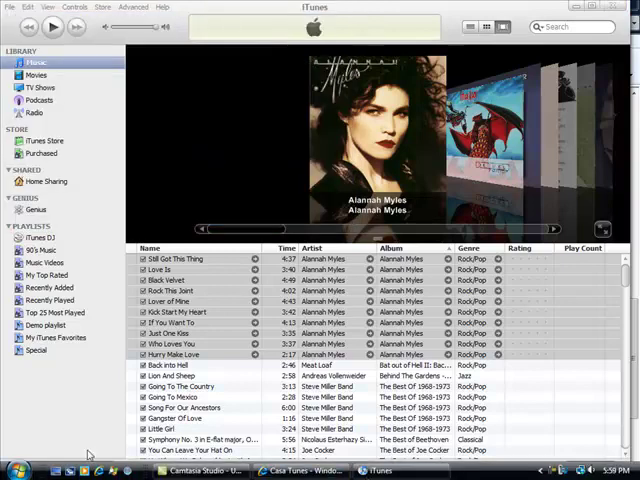
# Start CasaTunesSync from the Start menu, check 'Demo playlist' for syncing, and exit.
pyautogui.click(14, 471)
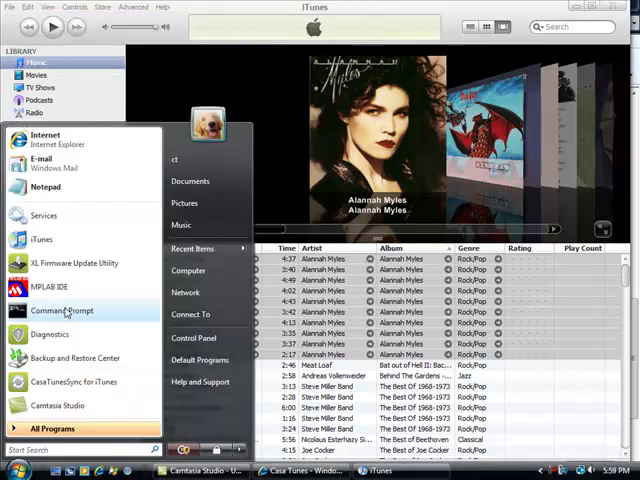
pyautogui.click(61, 311)
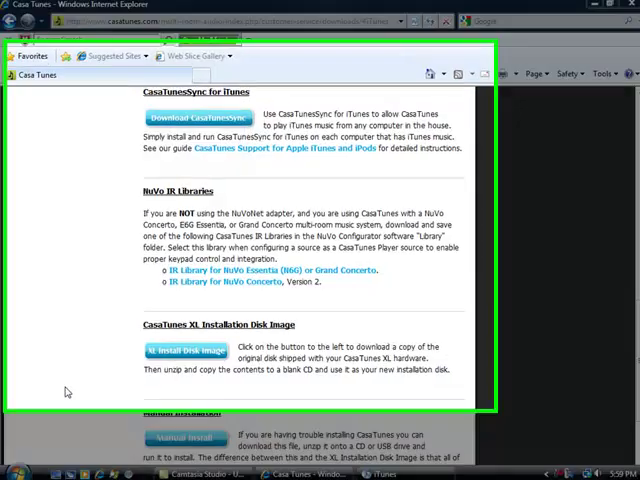
pyautogui.click(190, 116)
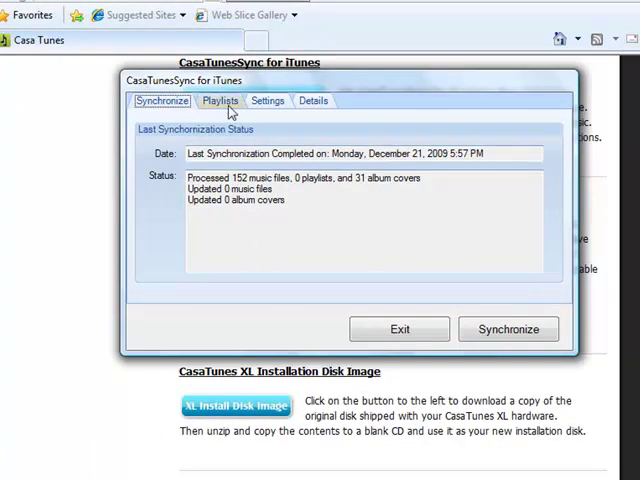
pyautogui.click(219, 100)
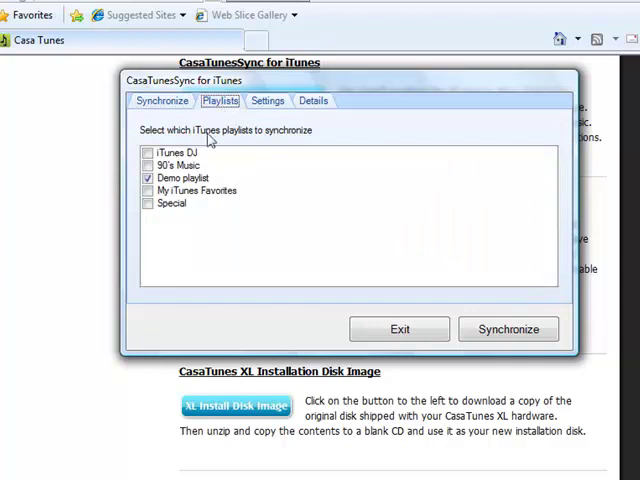
pyautogui.moveTo(326, 269)
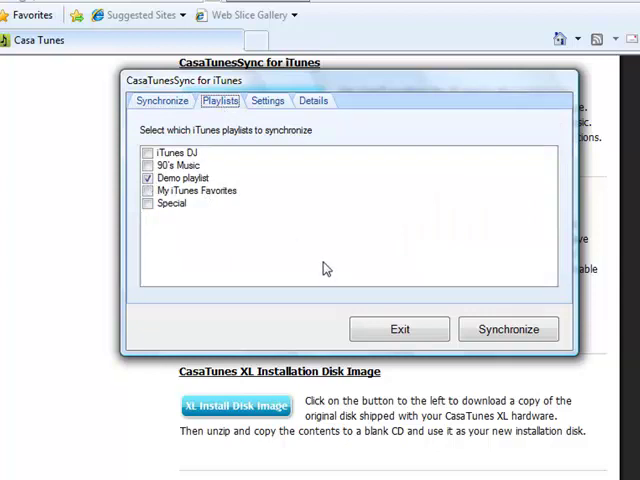
pyautogui.click(508, 329)
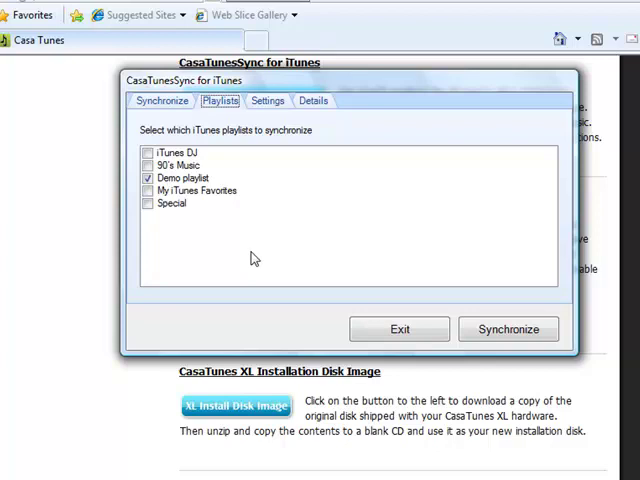
pyautogui.moveTo(240, 306)
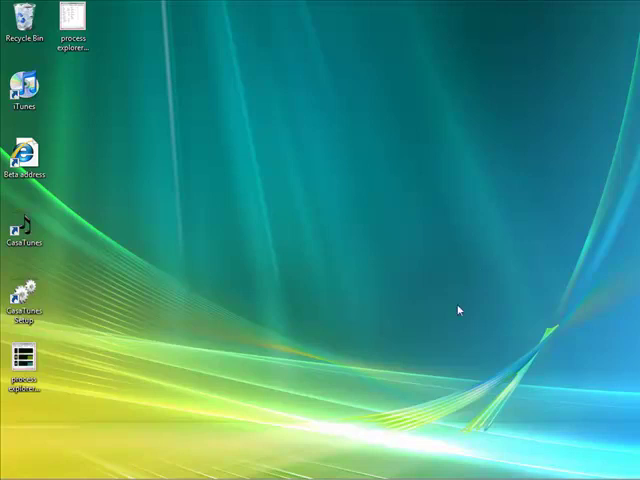
# In CasaTunes, browse iTunes Music by Artist, Genre, then Playlist, and open 'Demo playlist'.
pyautogui.doubleClick(18, 227)
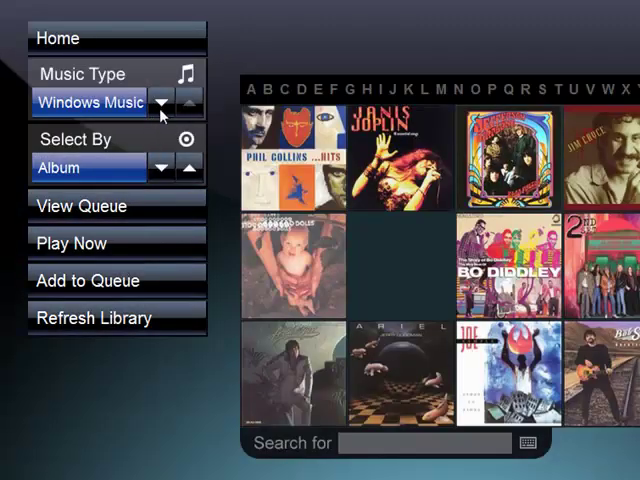
pyautogui.click(162, 103)
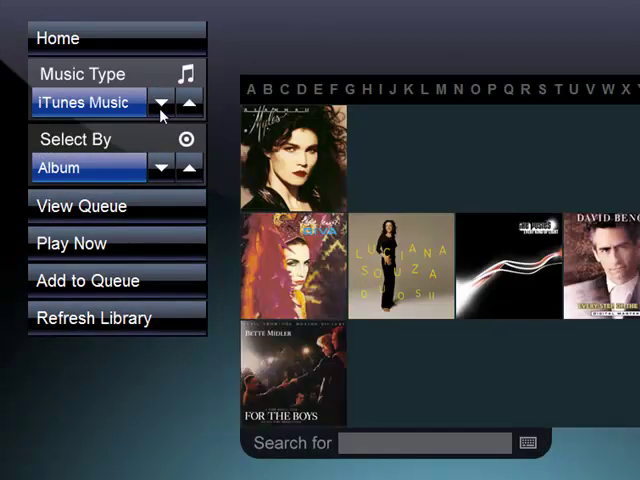
pyautogui.click(161, 168)
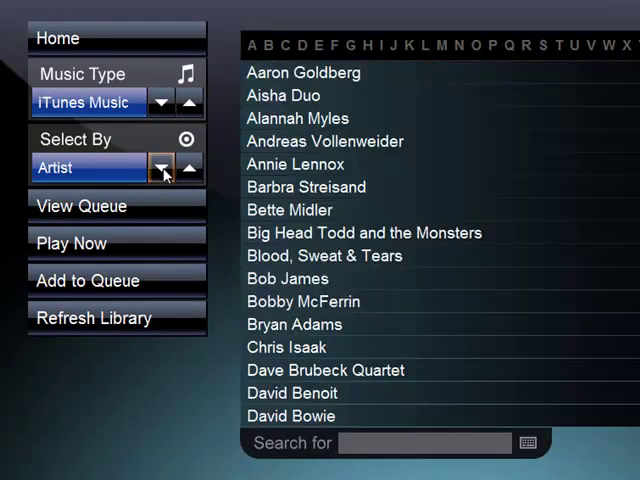
pyautogui.click(160, 167)
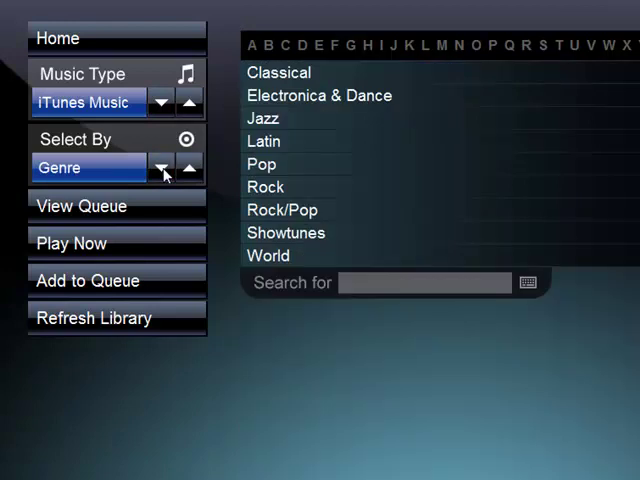
pyautogui.click(160, 167)
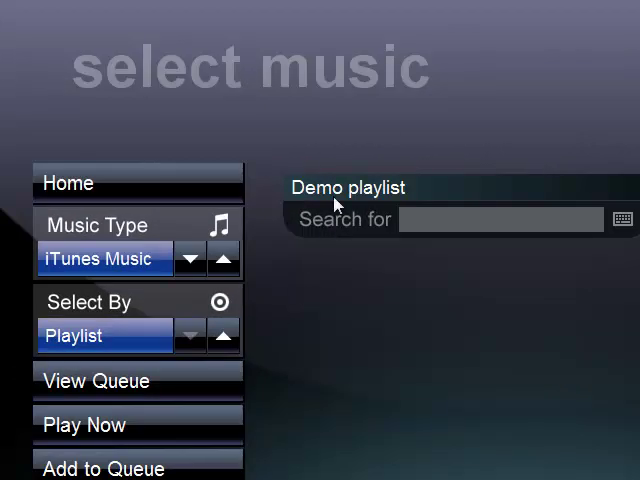
pyautogui.click(348, 188)
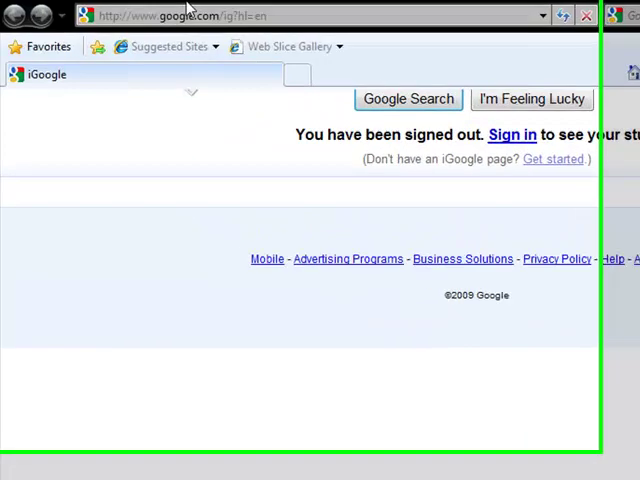
# Download and run CasaTunesSync for iTunes from the CasaTunes website downloads page.
pyautogui.write('cas')
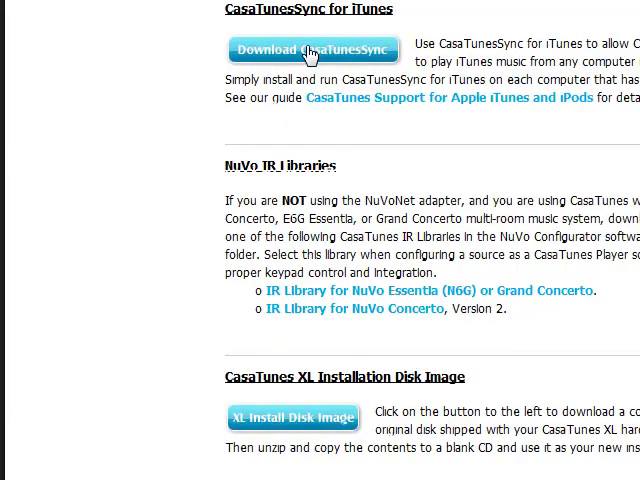
pyautogui.click(308, 50)
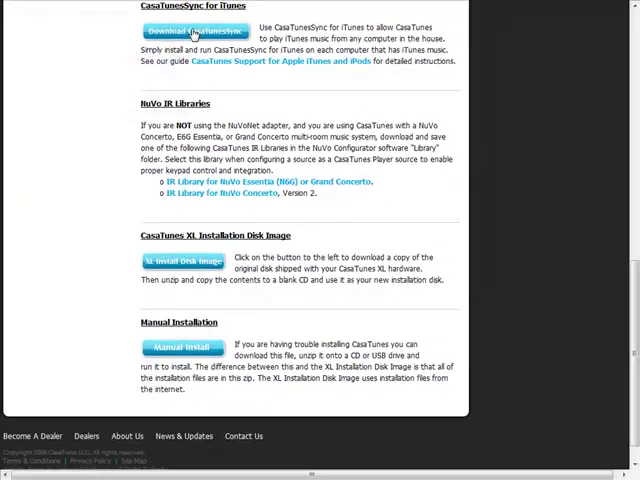
pyautogui.click(205, 31)
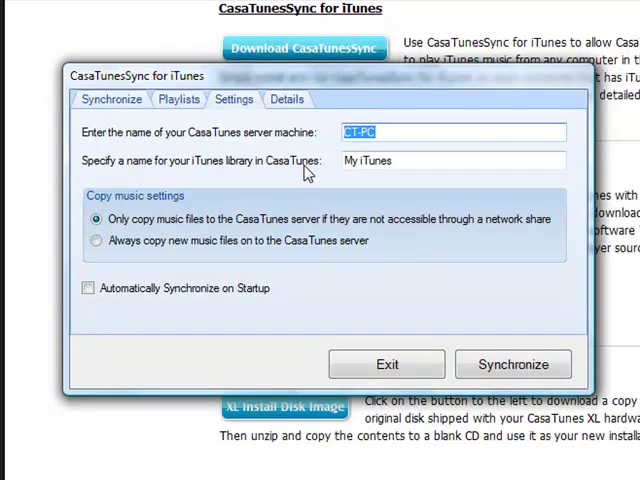
pyautogui.moveTo(483, 317)
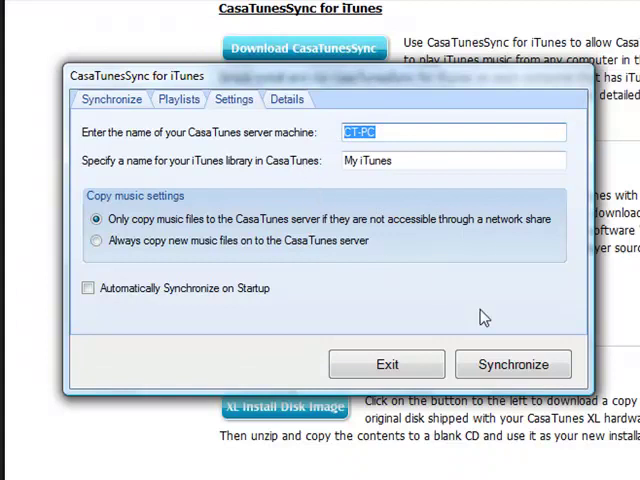
pyautogui.moveTo(479, 305)
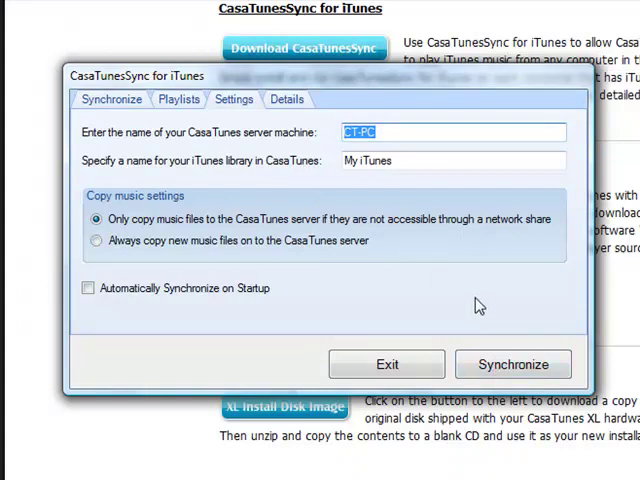